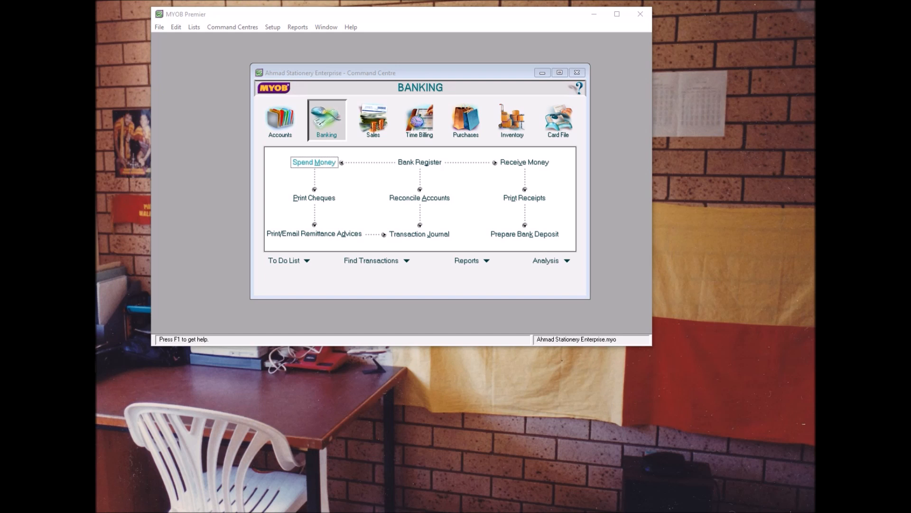
mouse_move(193, 268)
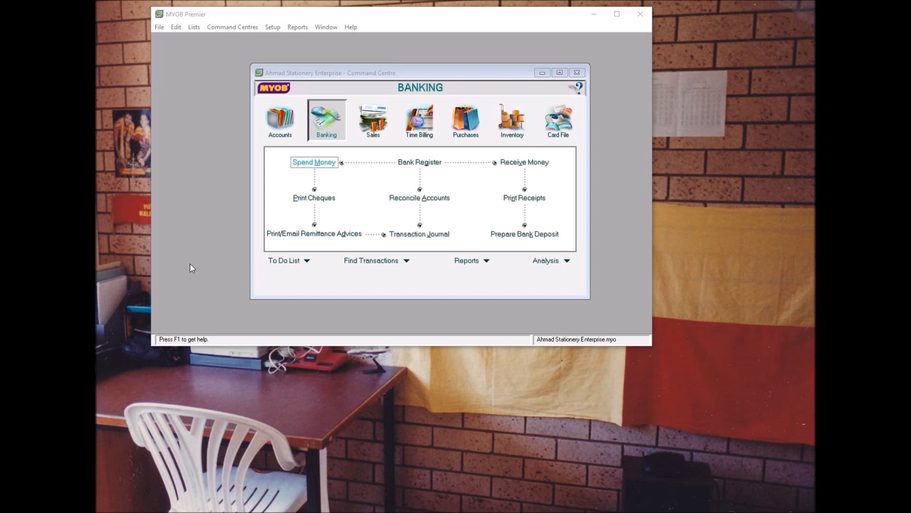
mouse_move(249, 284)
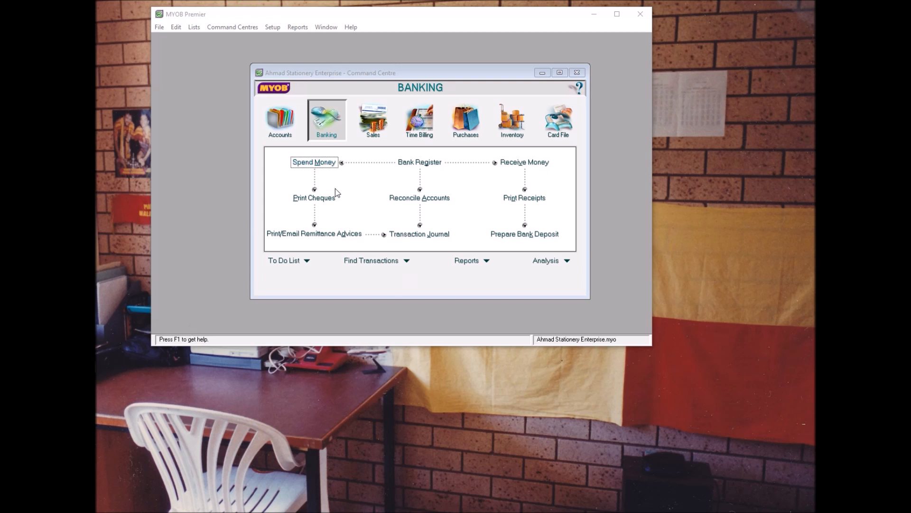
mouse_move(336, 121)
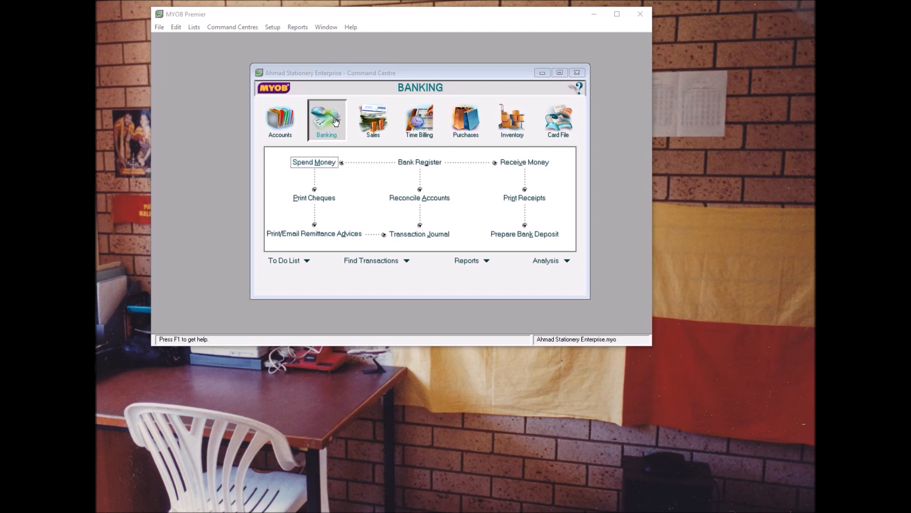
mouse_move(391, 163)
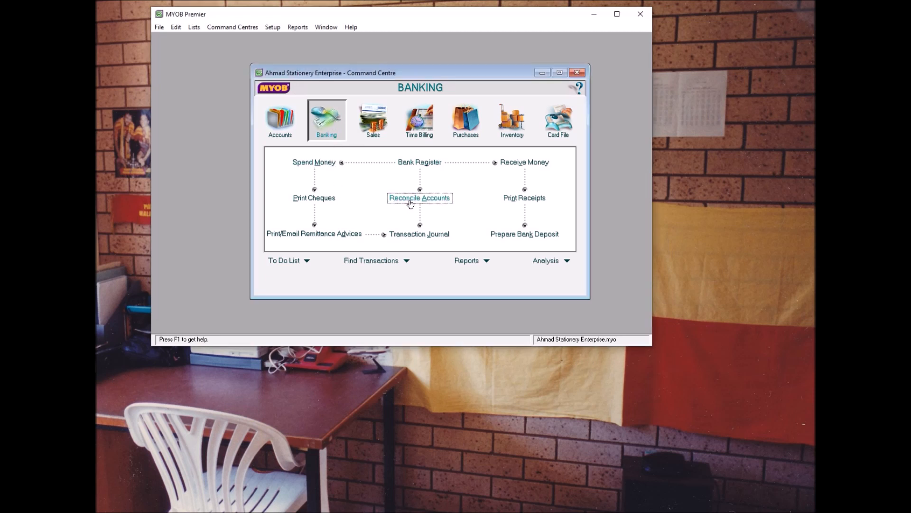
- Choose account 1-2110 General Cheque Account in Reconcile Accounts and use it
click(418, 198)
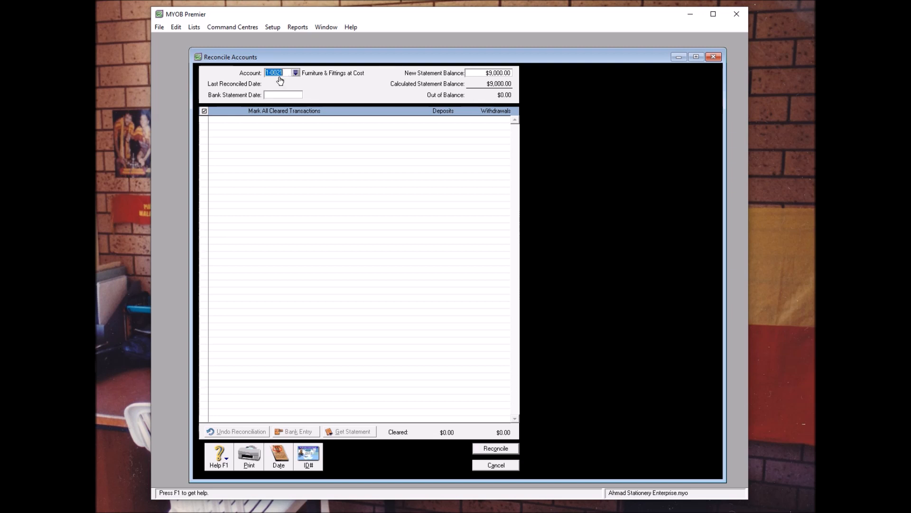
click(294, 73)
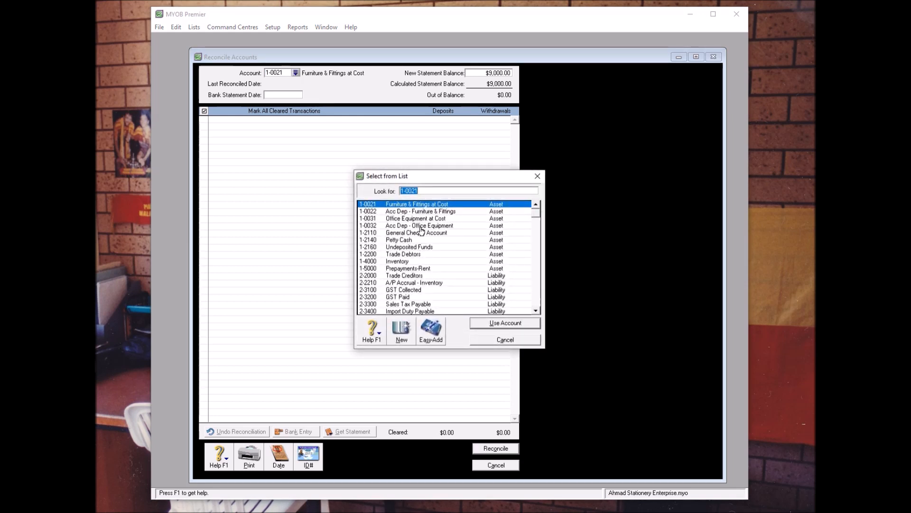
mouse_move(418, 232)
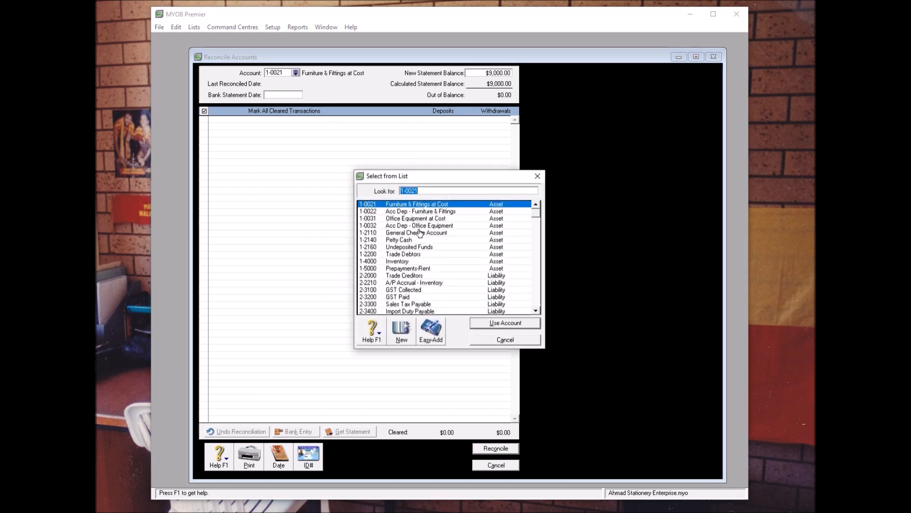
click(415, 233)
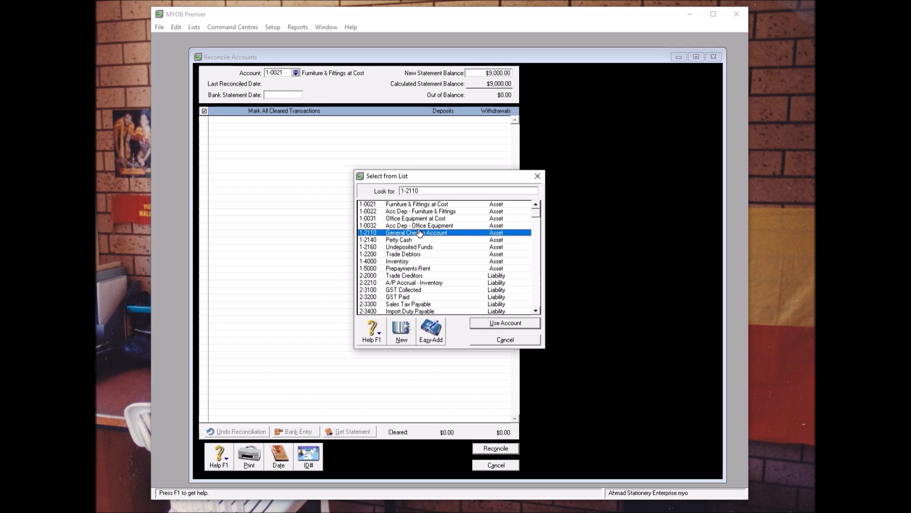
click(504, 339)
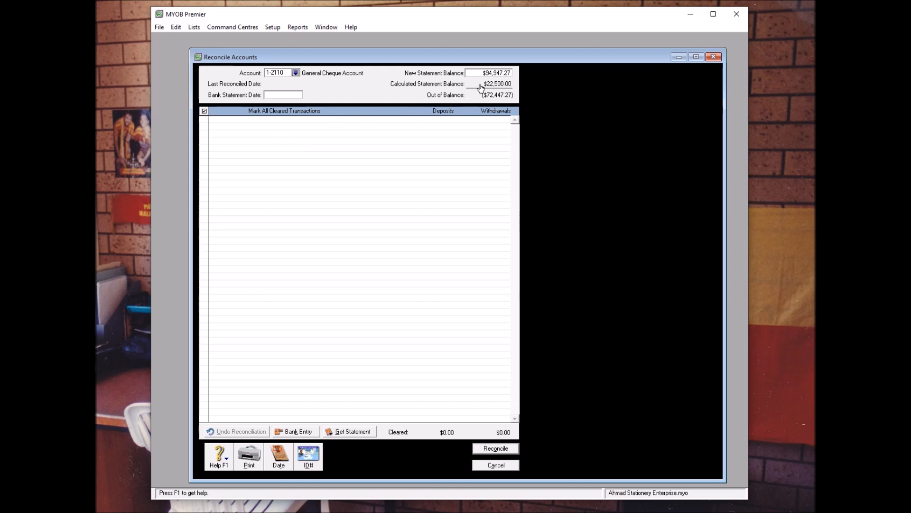
- Enter the new statement balance beginning with 95 in the New Statement Balance field
click(495, 73)
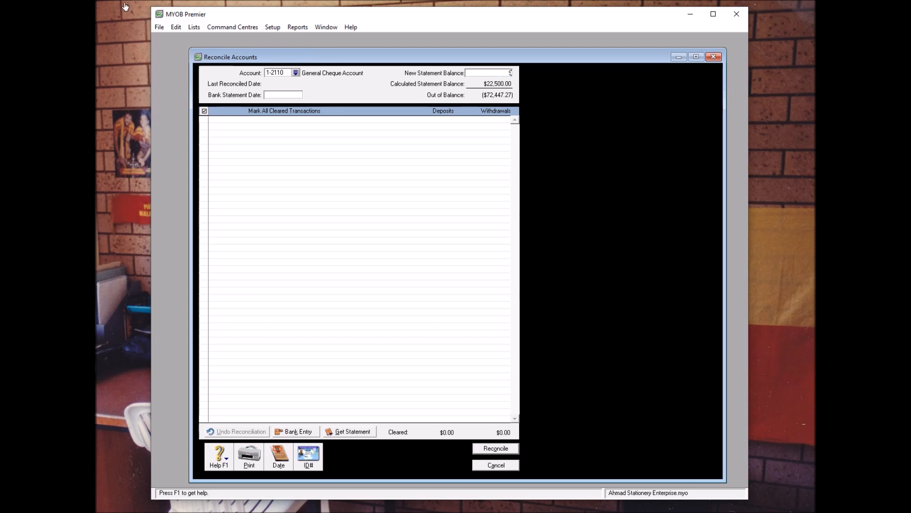
text(95,076.71)
click(282, 94)
text(31/07/2008)
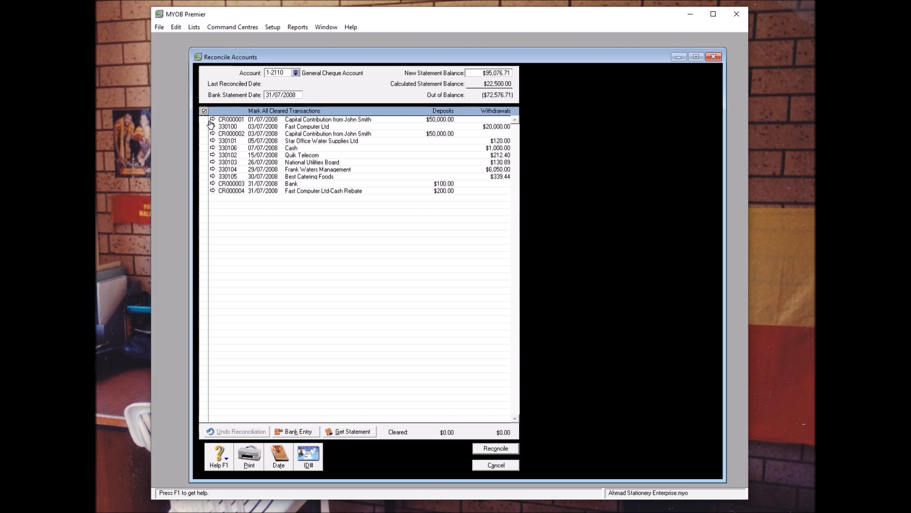
mouse_move(315, 83)
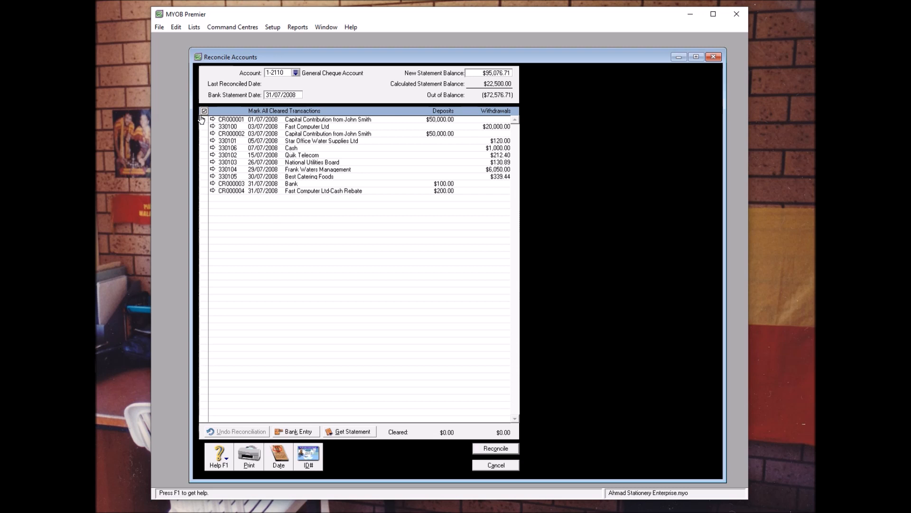
- Mark all July transactions cleared, then untick payment 330105 and the Fast Computer Ltd cash rebate
click(203, 120)
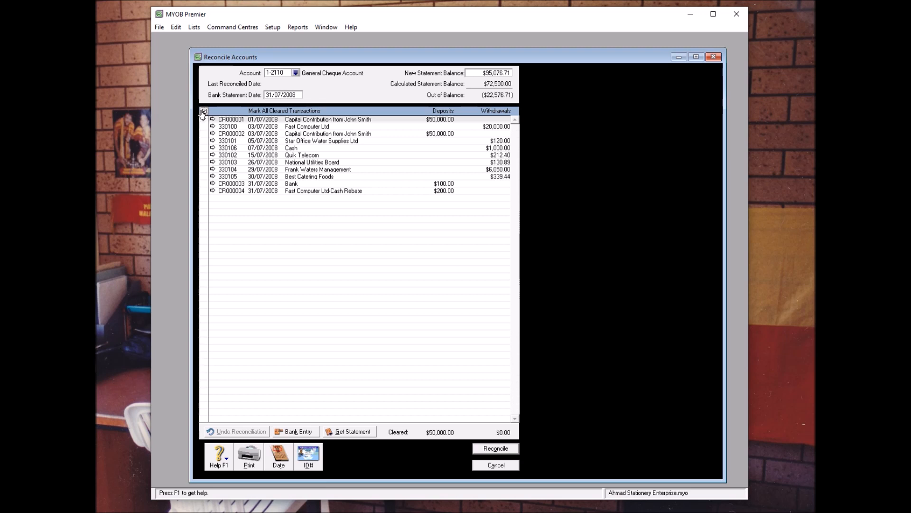
click(203, 110)
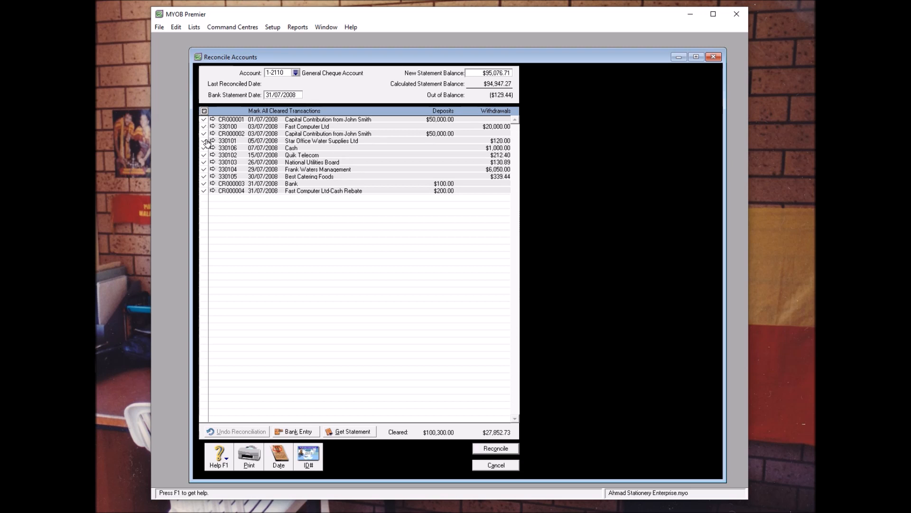
mouse_move(292, 179)
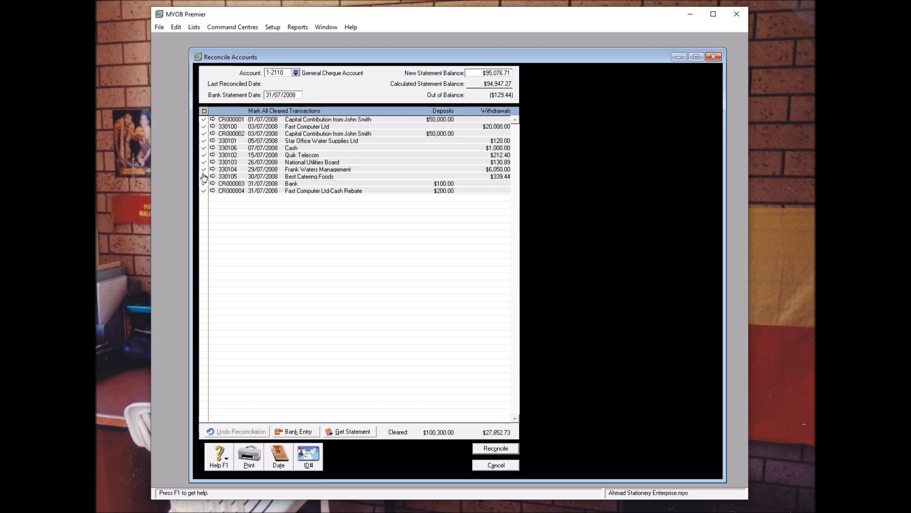
click(203, 177)
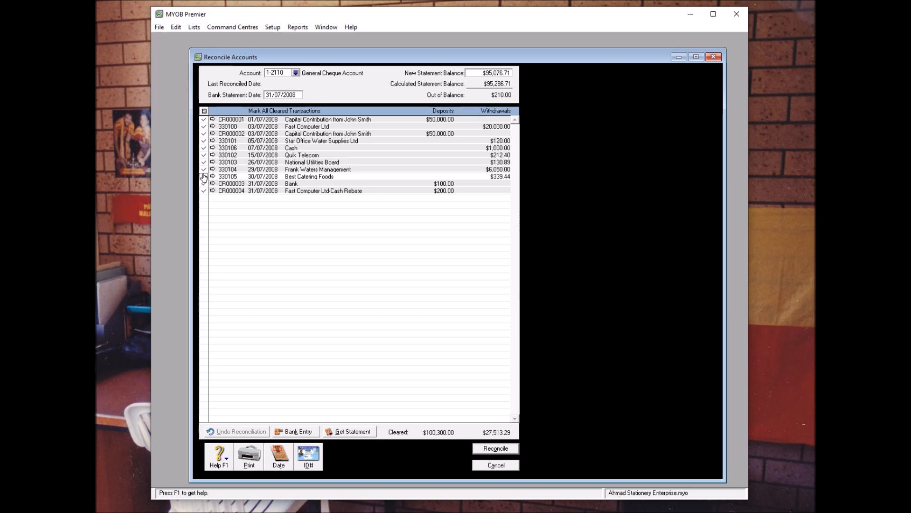
click(203, 177)
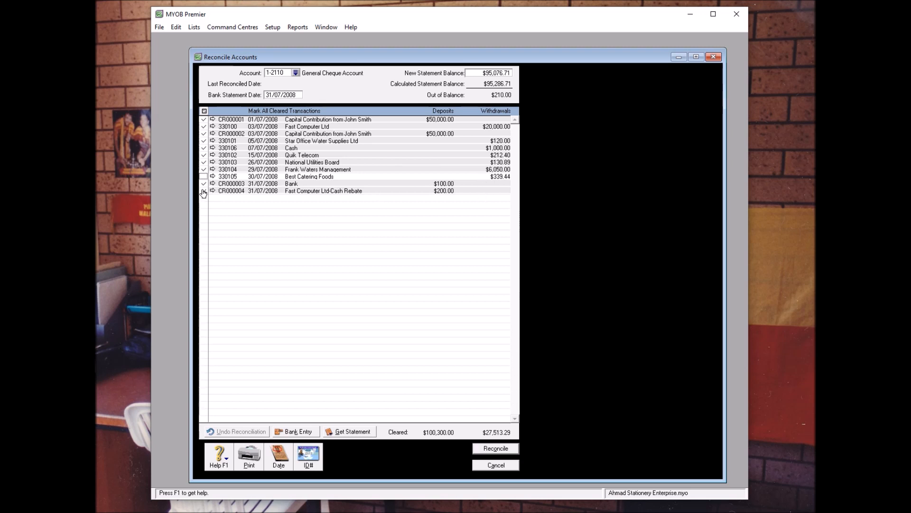
click(203, 177)
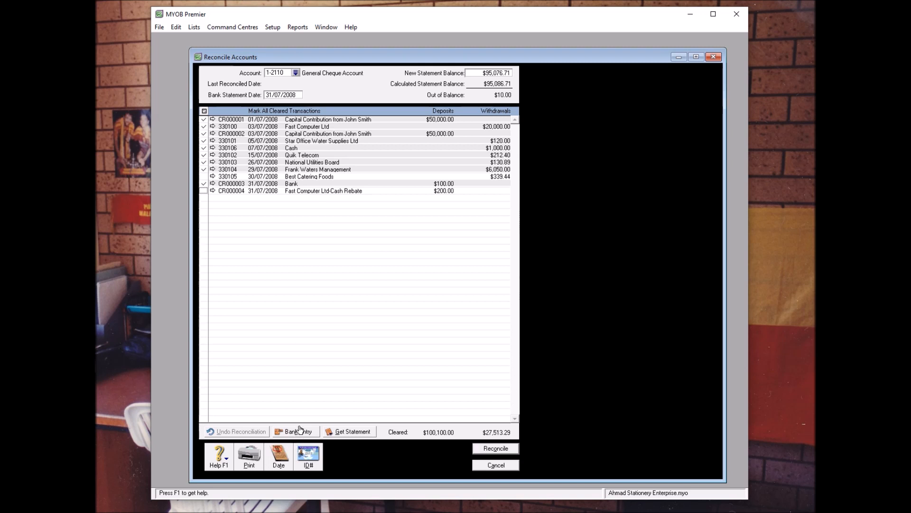
- Enter a $10.00 service charge and assign it to expense account 6-1000 Bank Charges
click(298, 431)
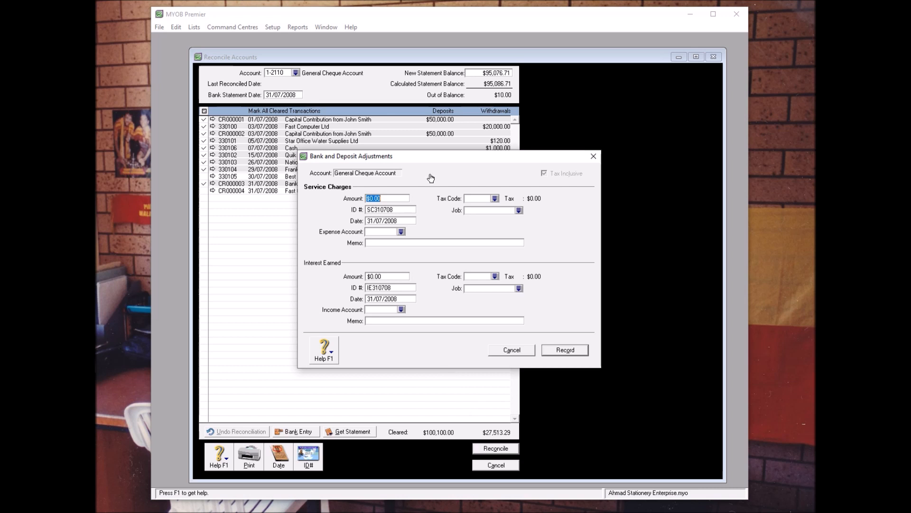
mouse_move(307, 254)
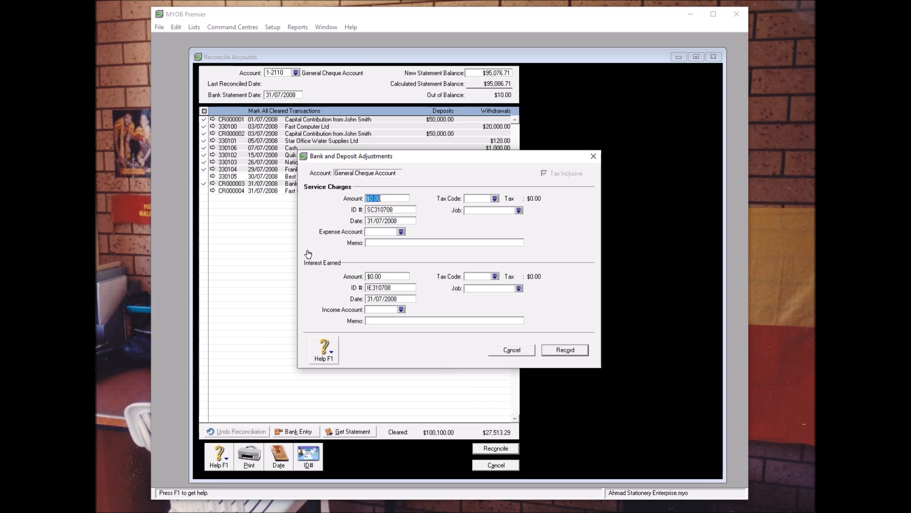
mouse_move(403, 199)
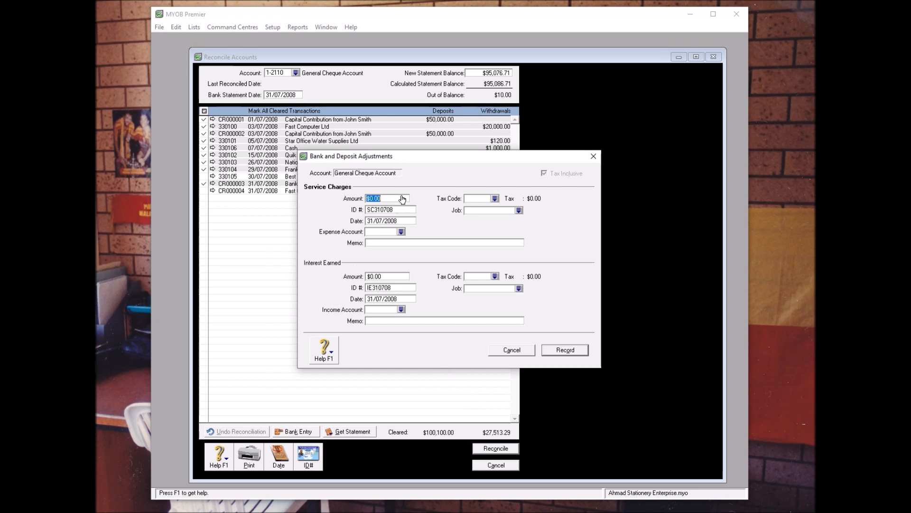
text(10)
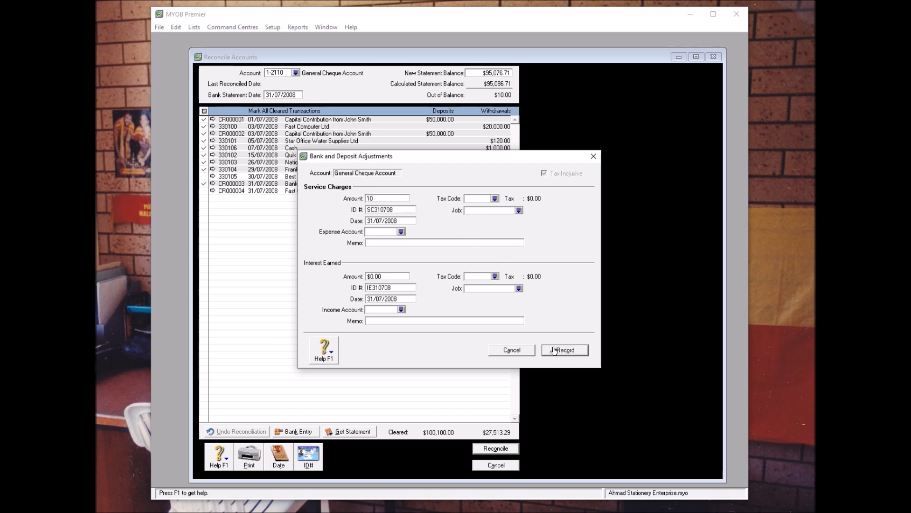
click(564, 350)
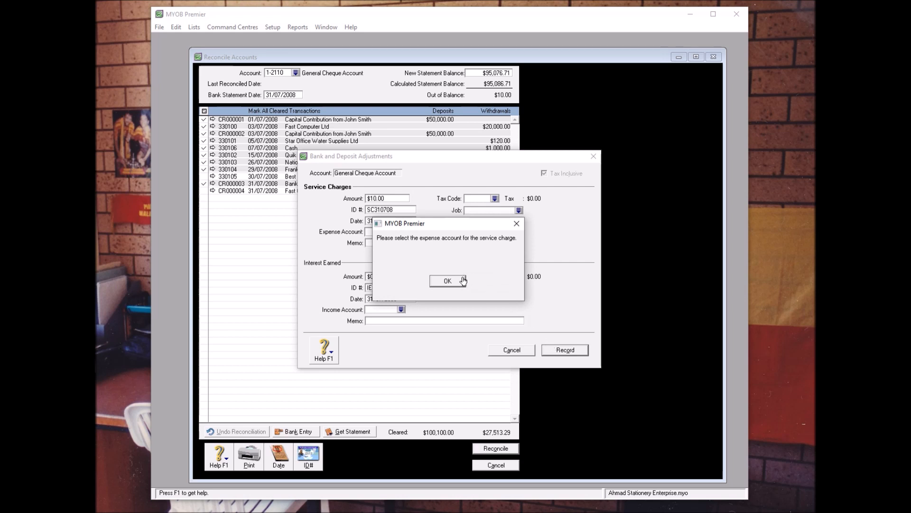
click(447, 281)
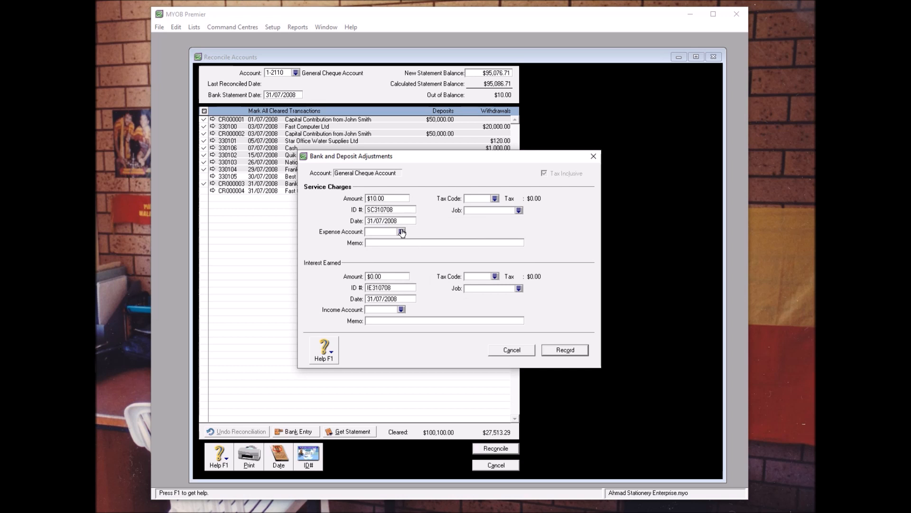
click(400, 231)
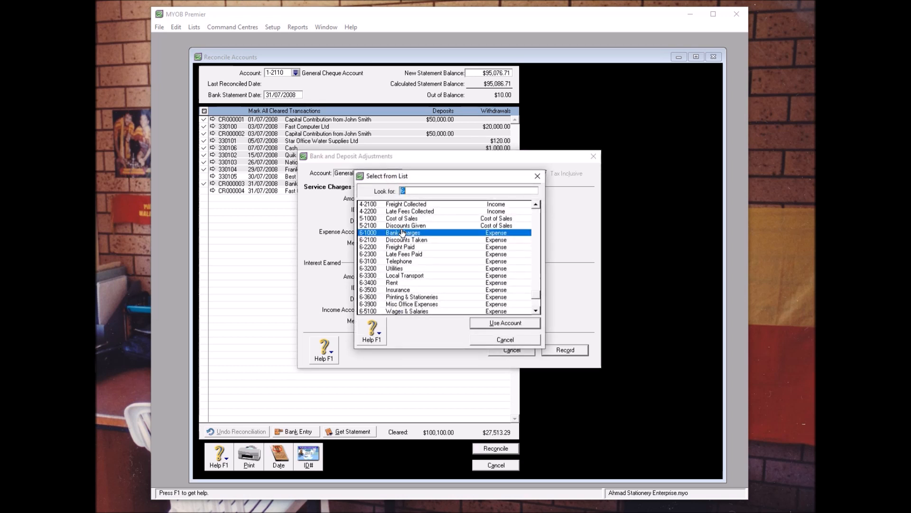
text(-1000)
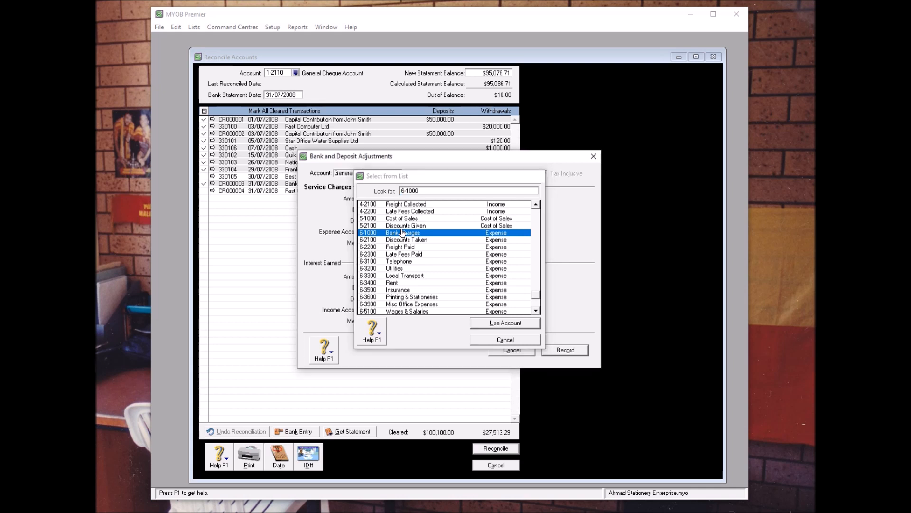
click(504, 323)
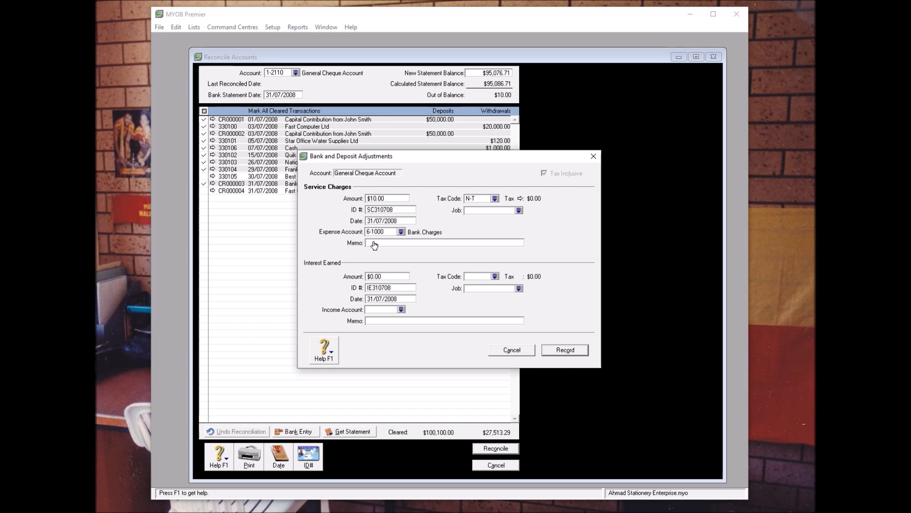
- Write the memo 'Bank Charges for the month of July 2008'
text(Bank)
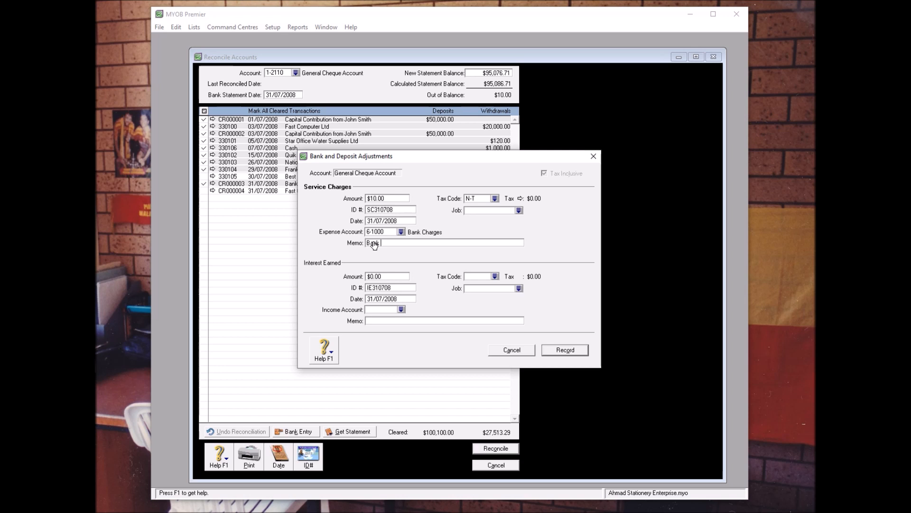
text(Charges)
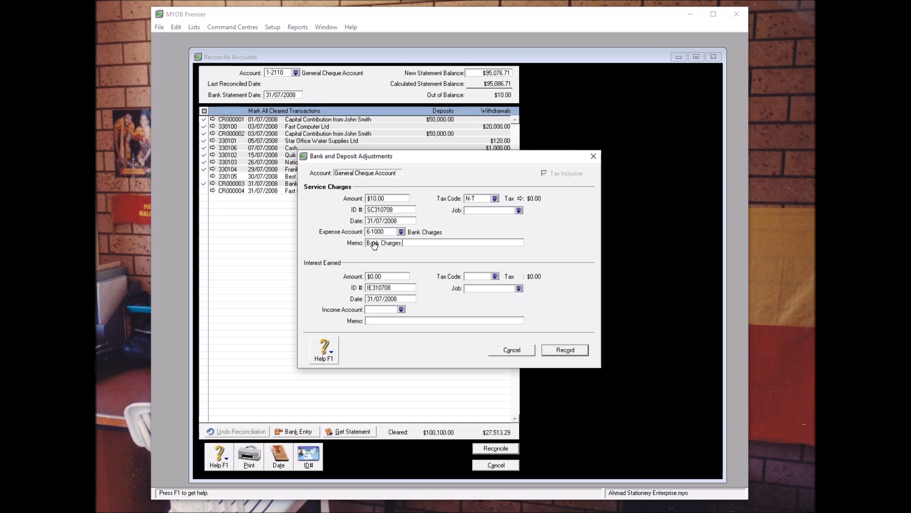
text(for the month)
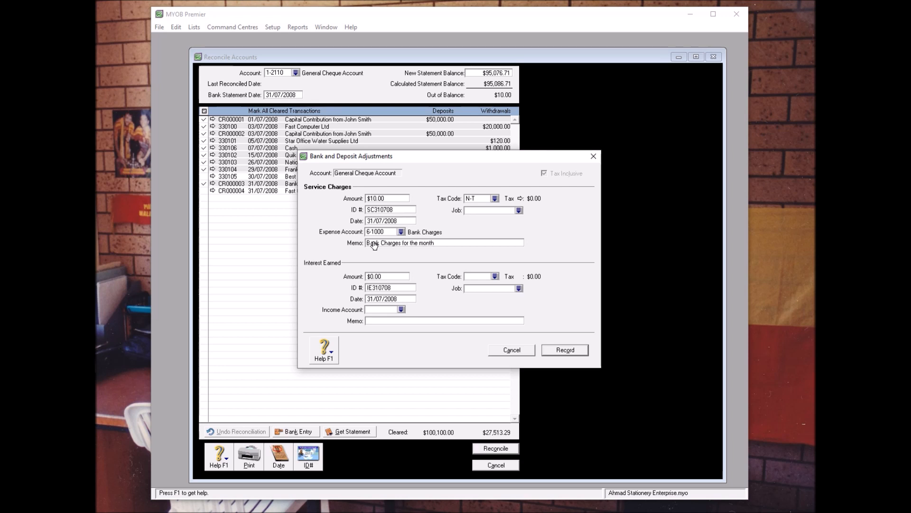
text(of J)
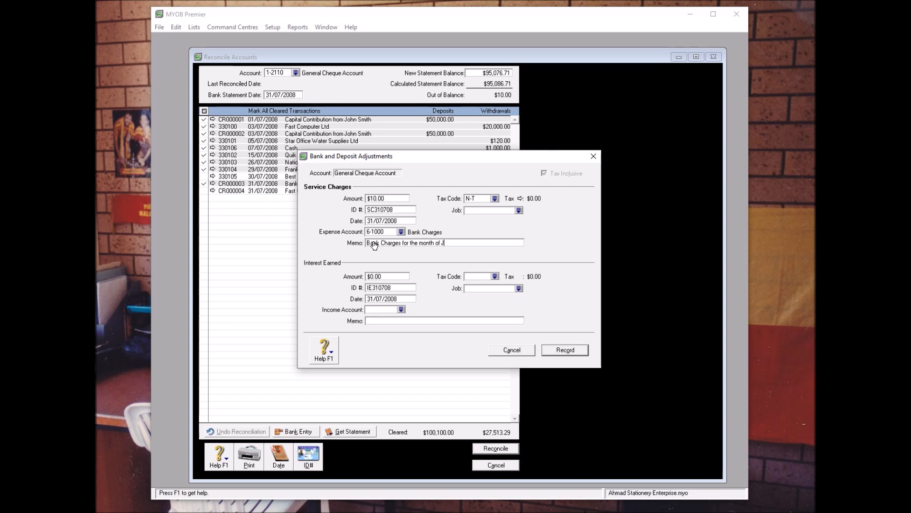
text(uly 20)
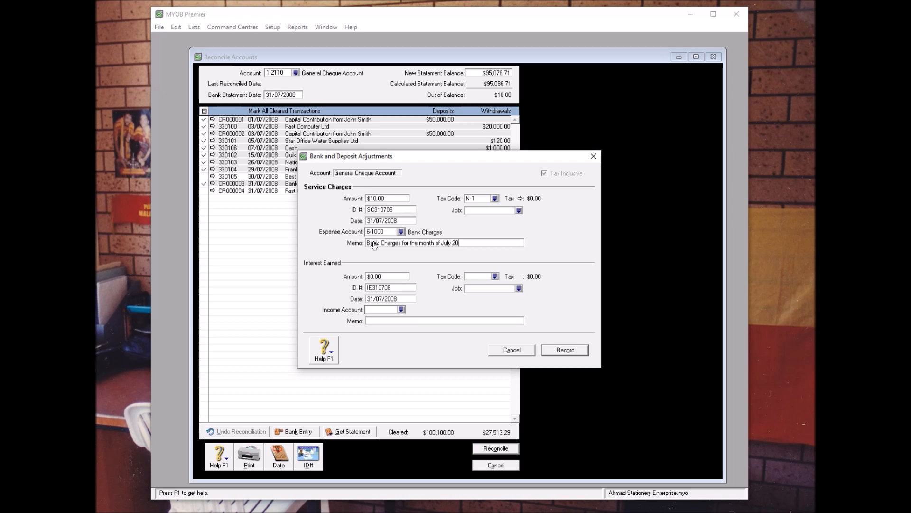
text(08)
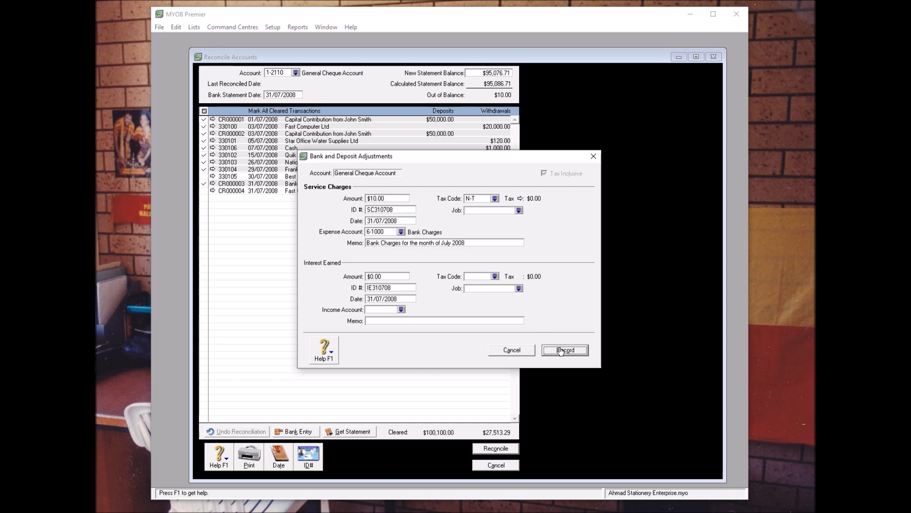
- Record the $10.00 bank charge adjustment so out of balance becomes $0.00
click(564, 349)
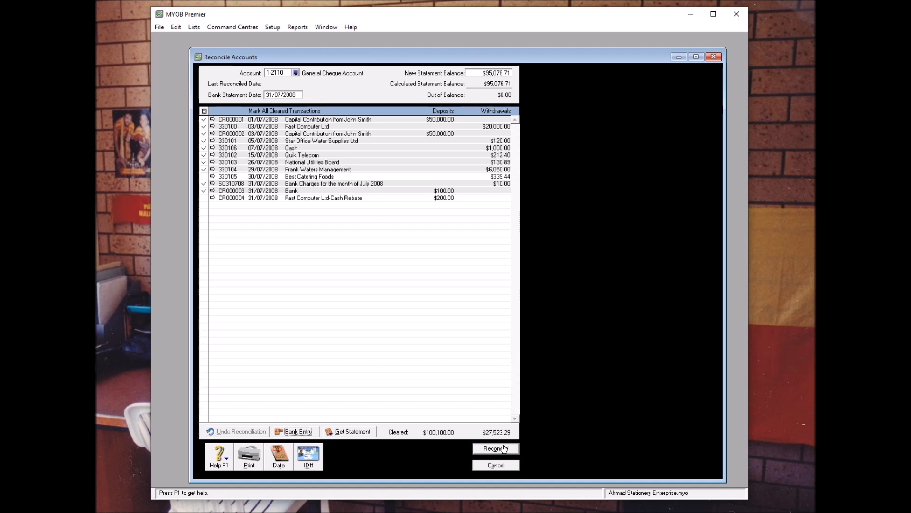
- Reconcile the account and request a printed report of the transactions being reconciled
click(494, 448)
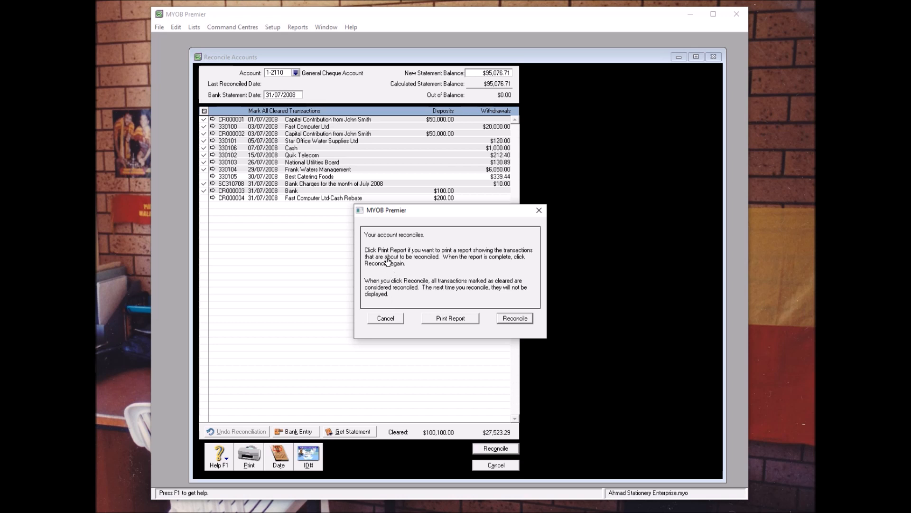
mouse_move(393, 254)
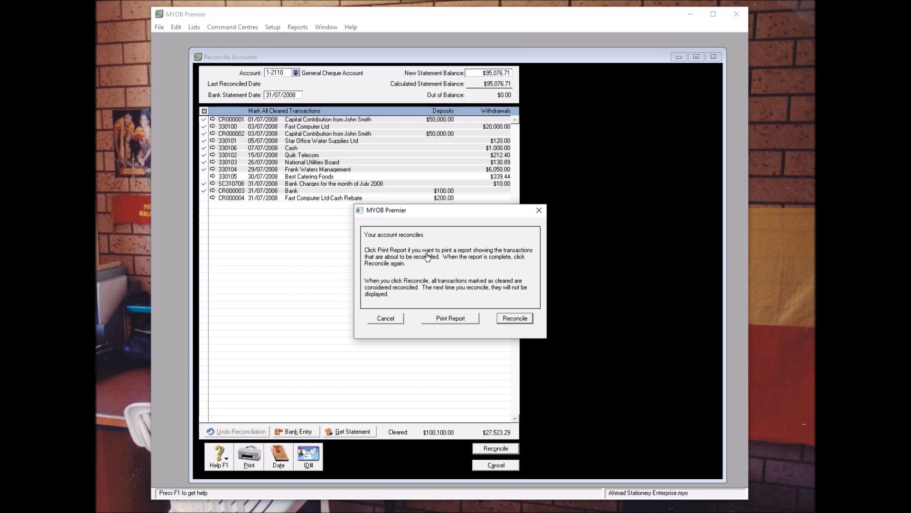
mouse_move(477, 260)
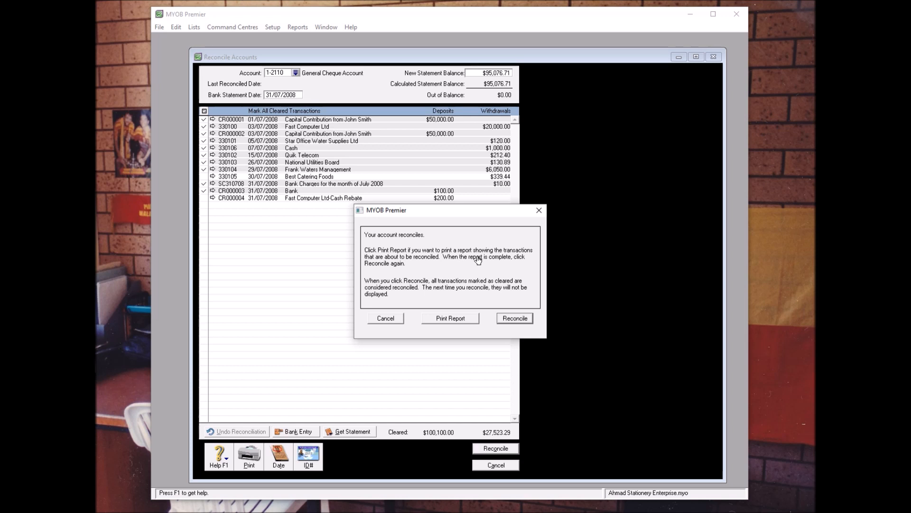
mouse_move(389, 262)
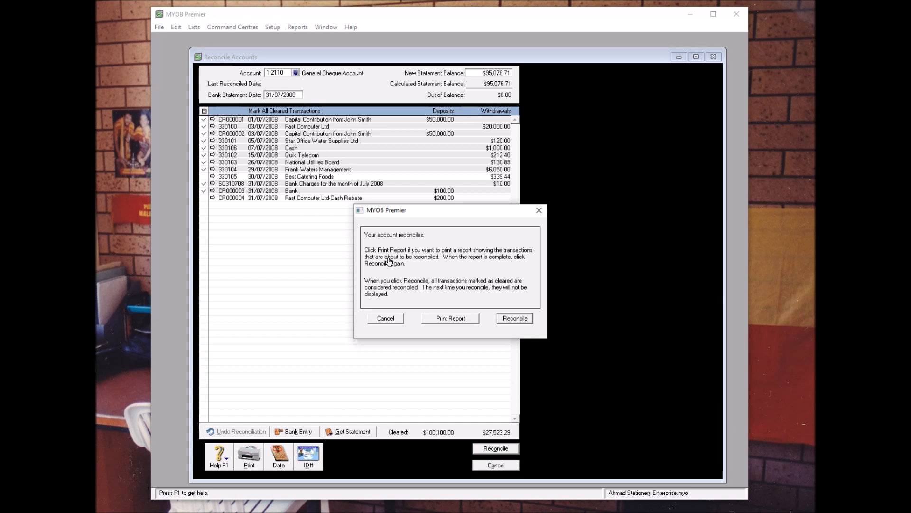
mouse_move(455, 263)
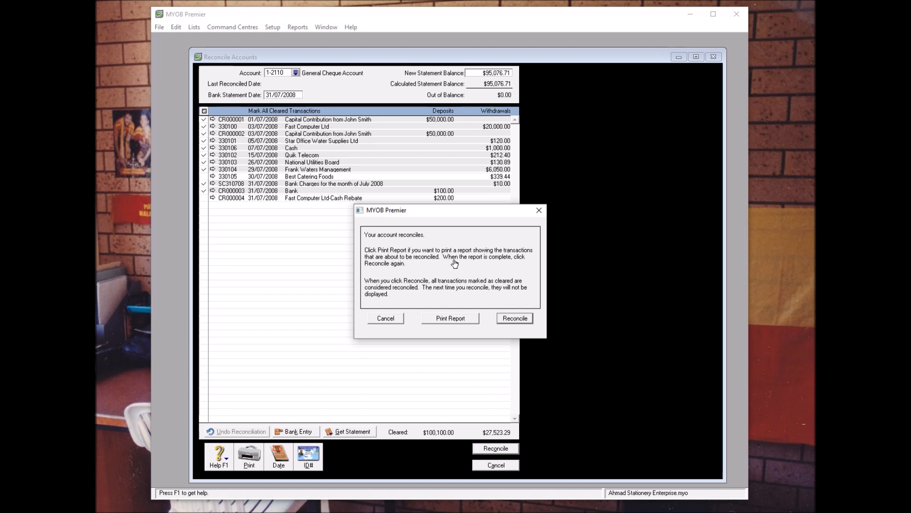
mouse_move(510, 264)
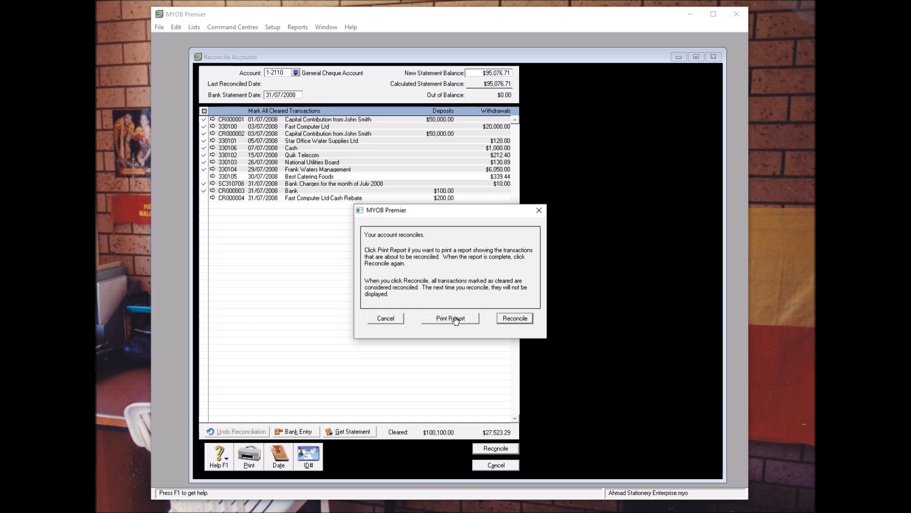
mouse_move(507, 284)
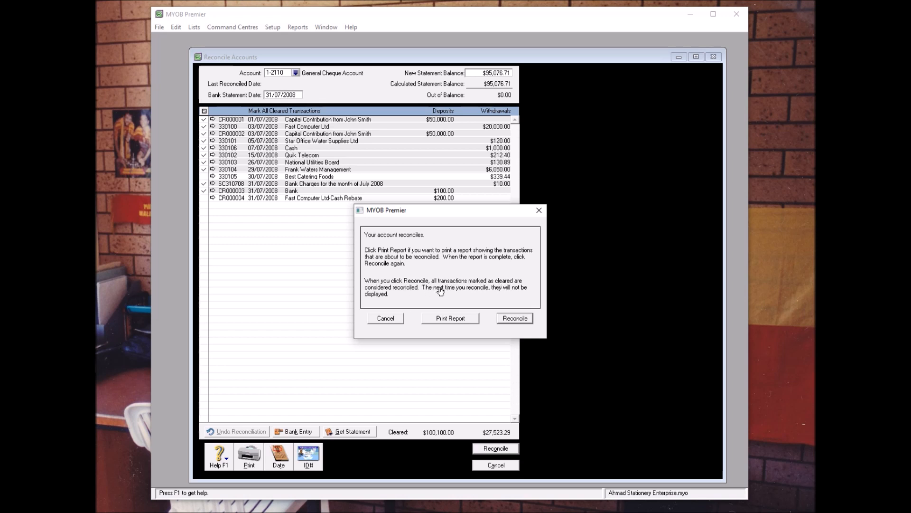
mouse_move(499, 292)
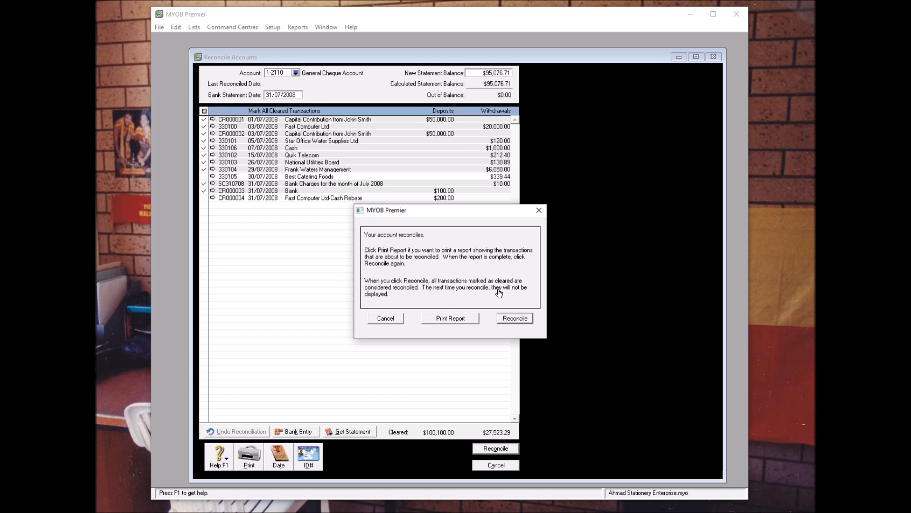
mouse_move(458, 320)
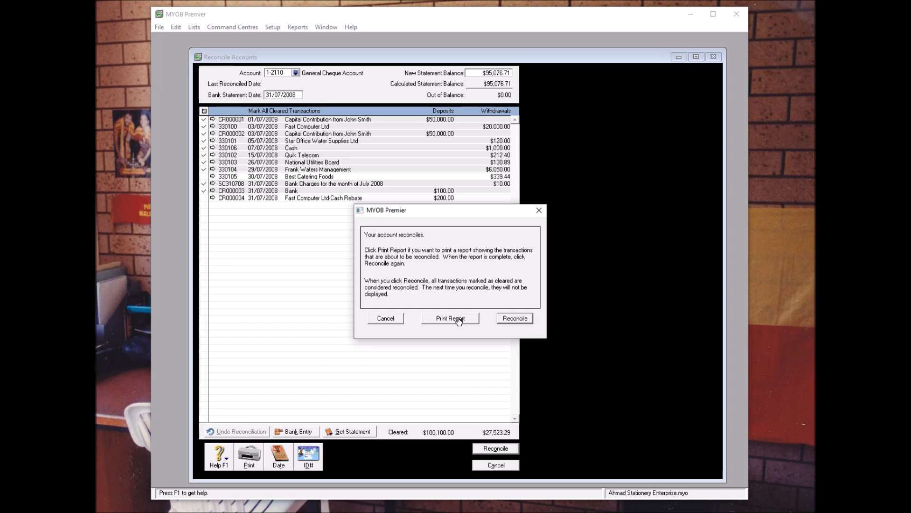
click(450, 318)
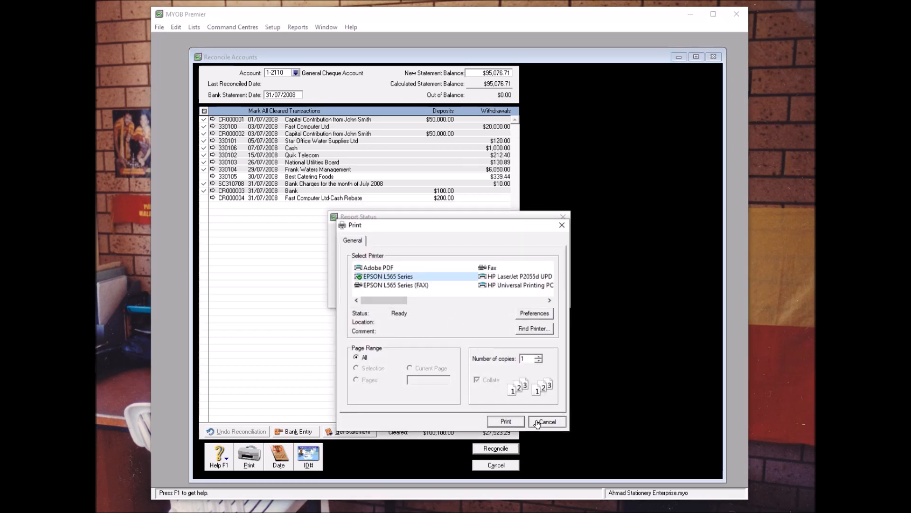
- Cancel printing, then reconcile the General Cheque Account as at 31/07/2008 and confirm
click(545, 422)
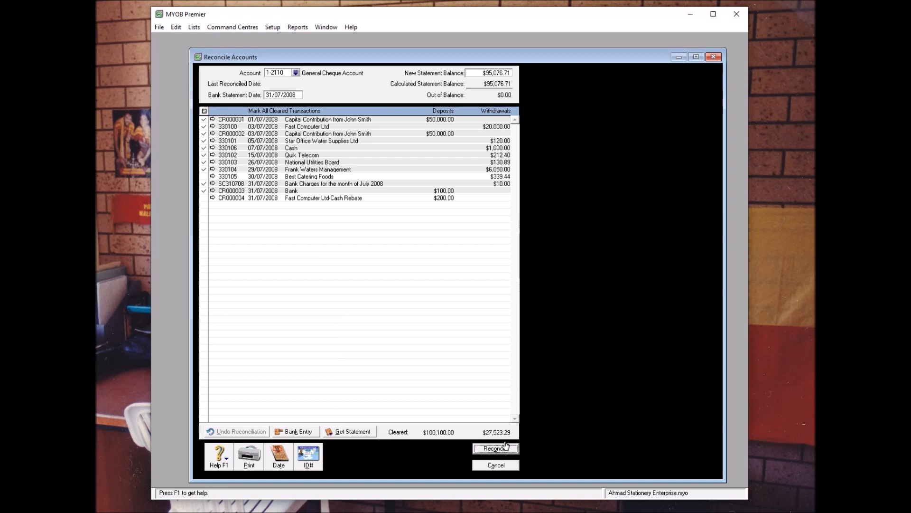
click(495, 448)
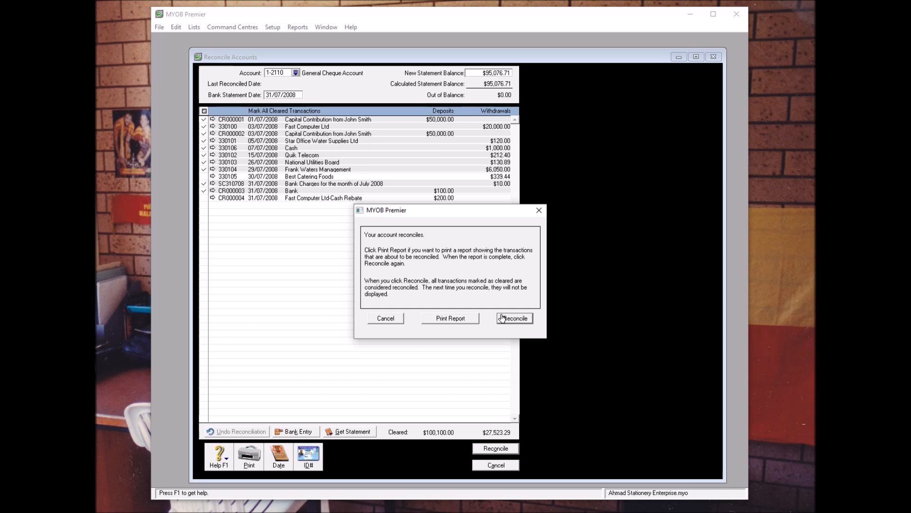
click(514, 318)
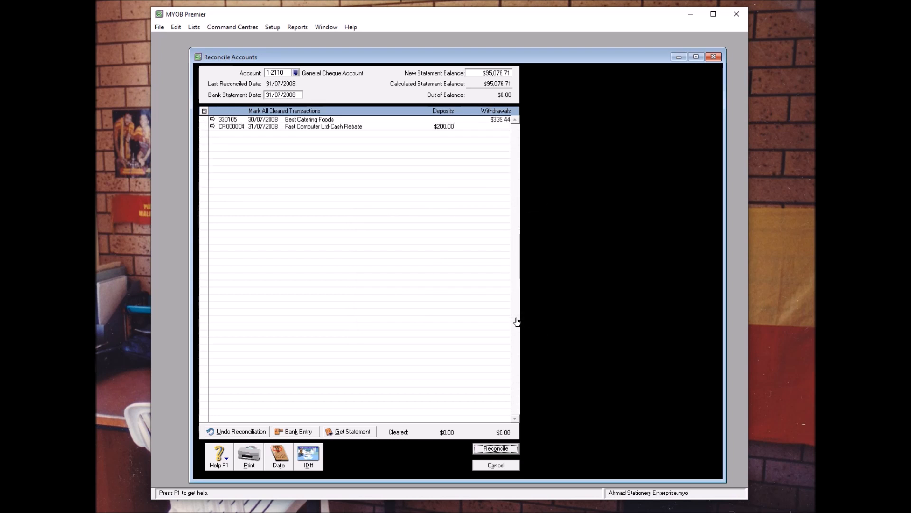
mouse_move(507, 470)
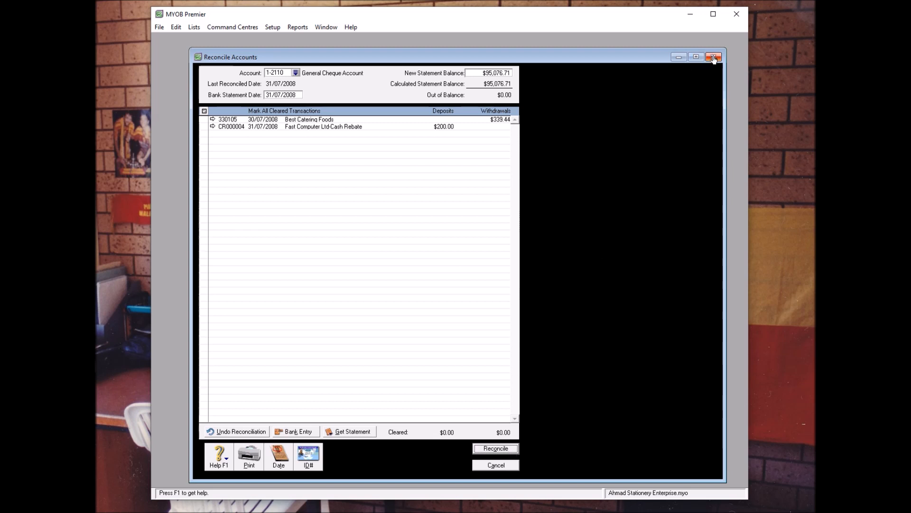
- Close Reconcile Accounts and choose the Reconciliation Report from the Banking reports index
click(714, 56)
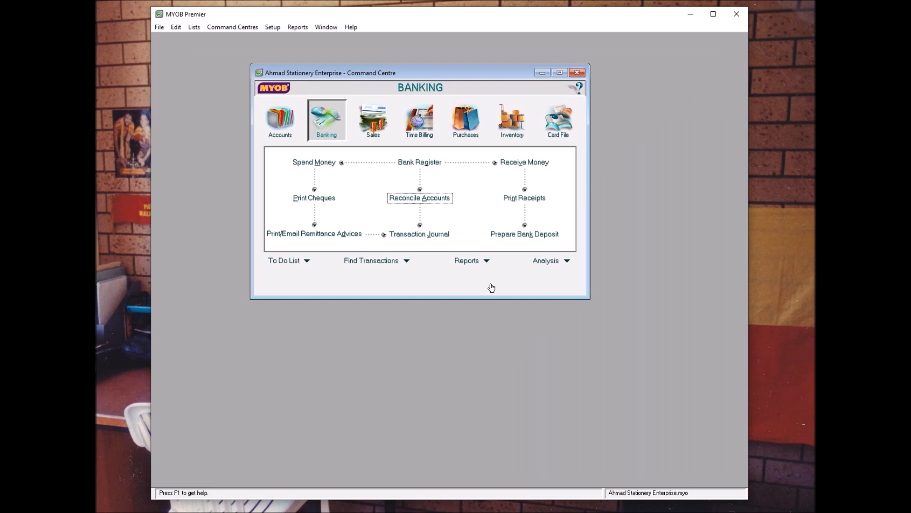
click(487, 260)
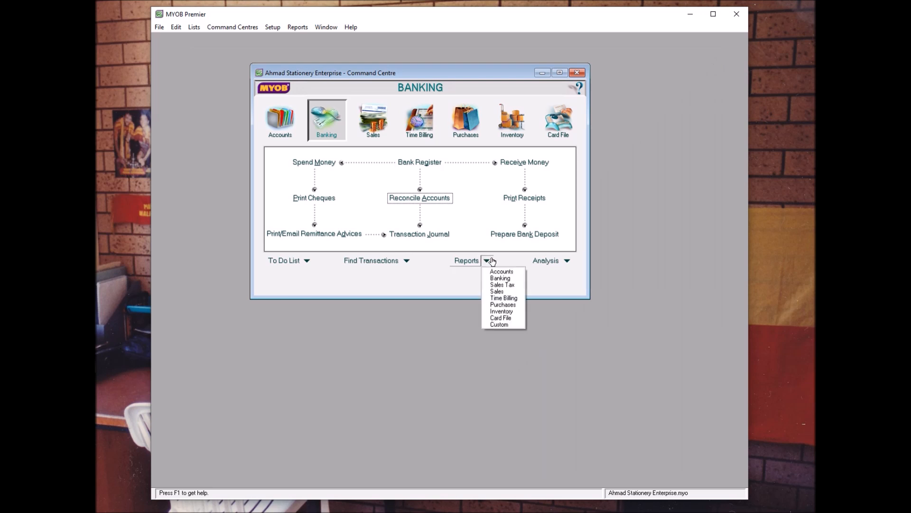
mouse_move(501, 279)
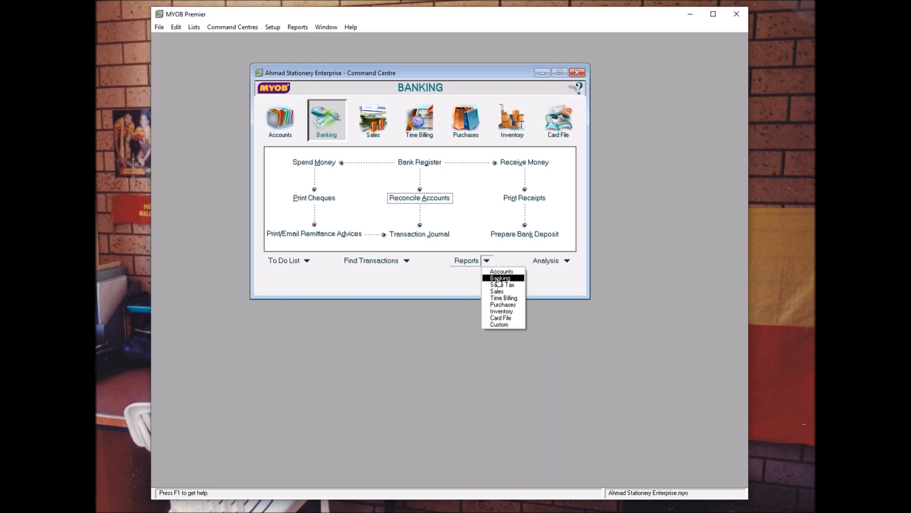
click(500, 278)
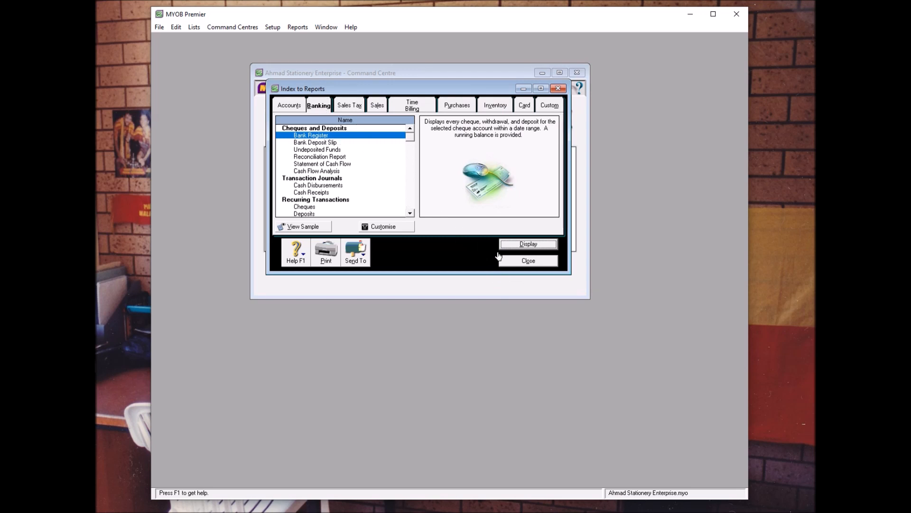
click(527, 260)
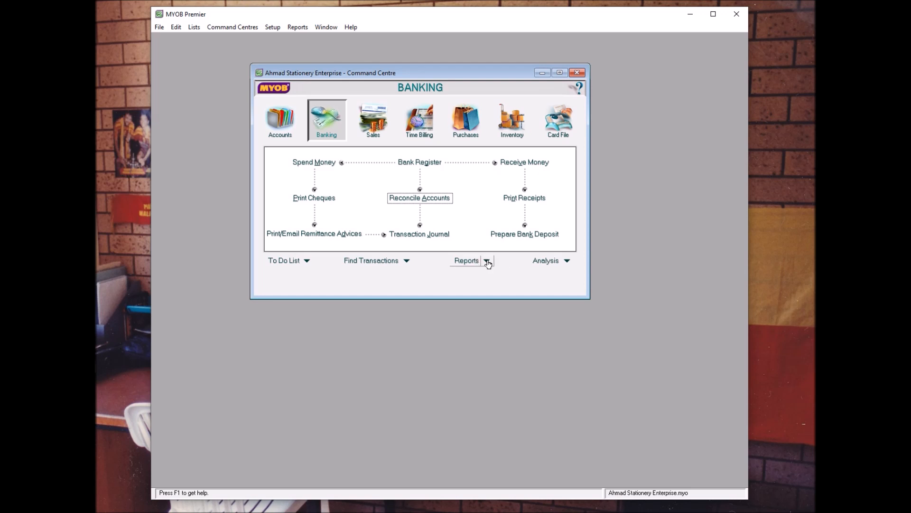
click(487, 260)
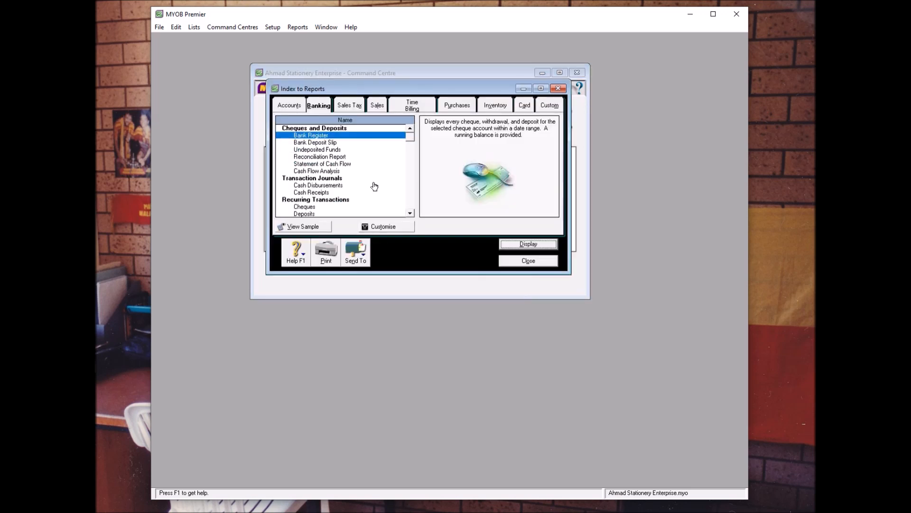
click(320, 157)
text(31/07/)
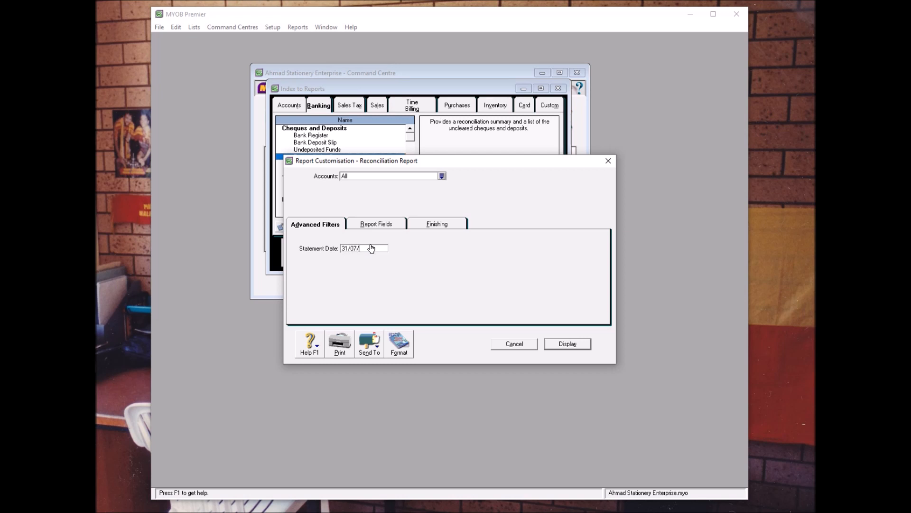
- Display the report for statement date 31/07/2008
text(2008)
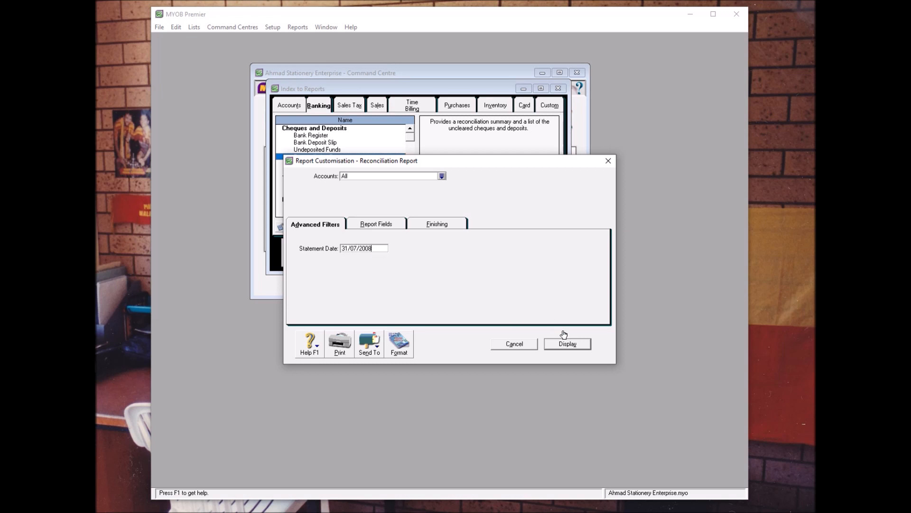
click(566, 344)
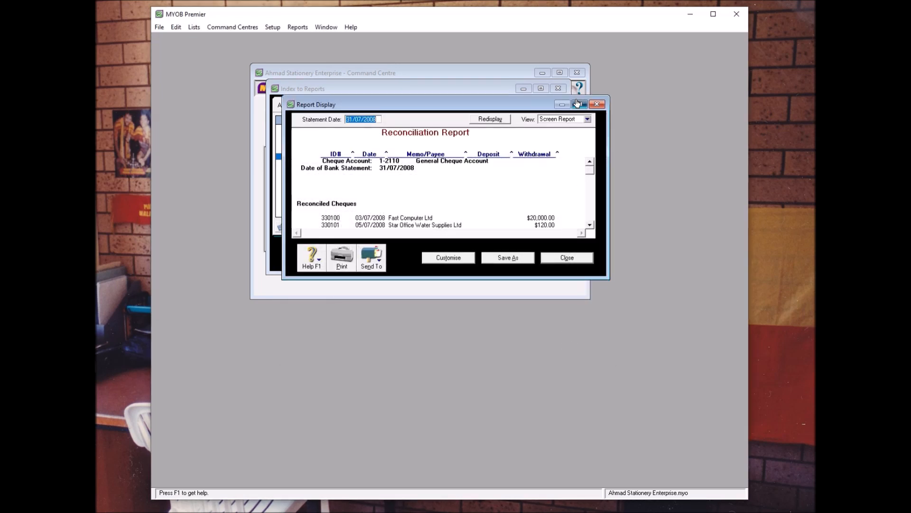
- Maximise the report and scroll to the reconciliation ending in expected balance $95,076.71
click(578, 105)
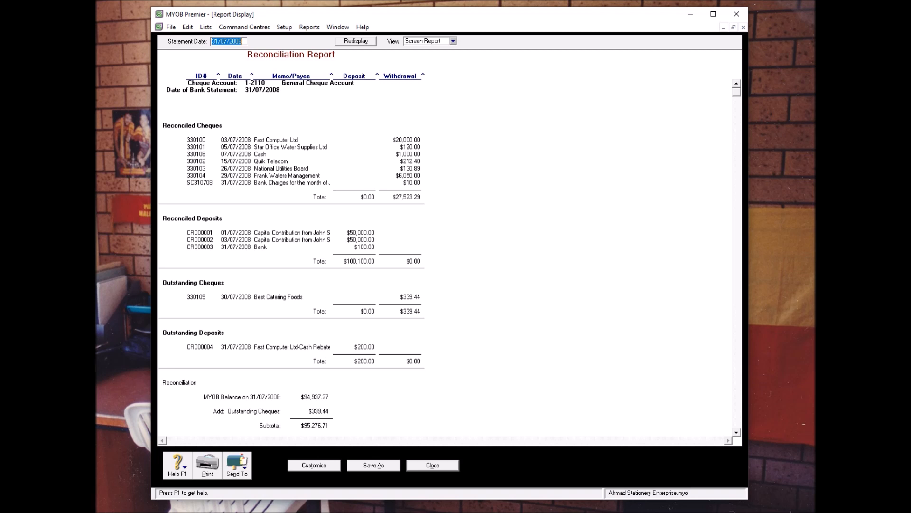
mouse_move(421, 160)
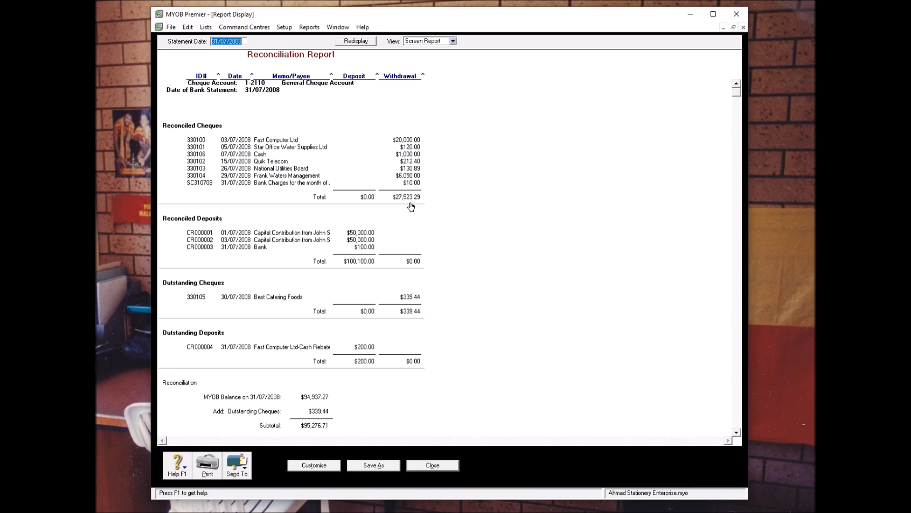
mouse_move(403, 354)
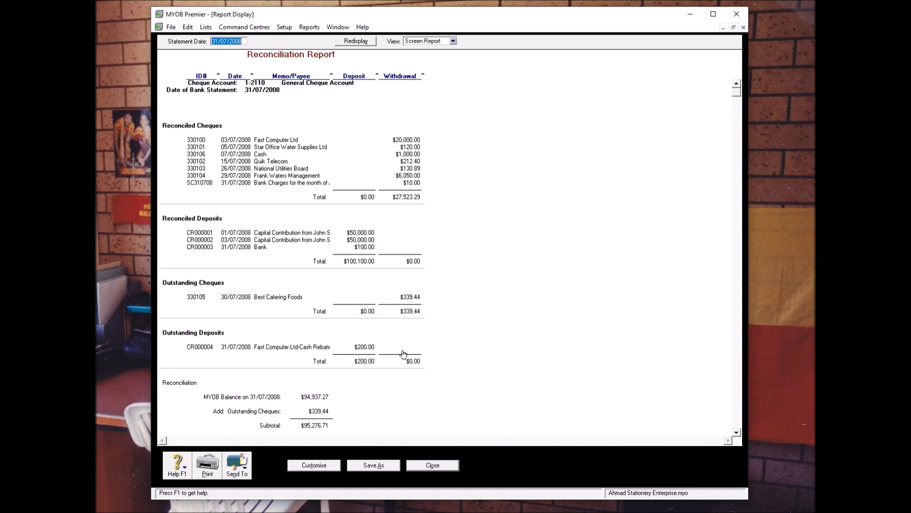
scroll(down, 3)
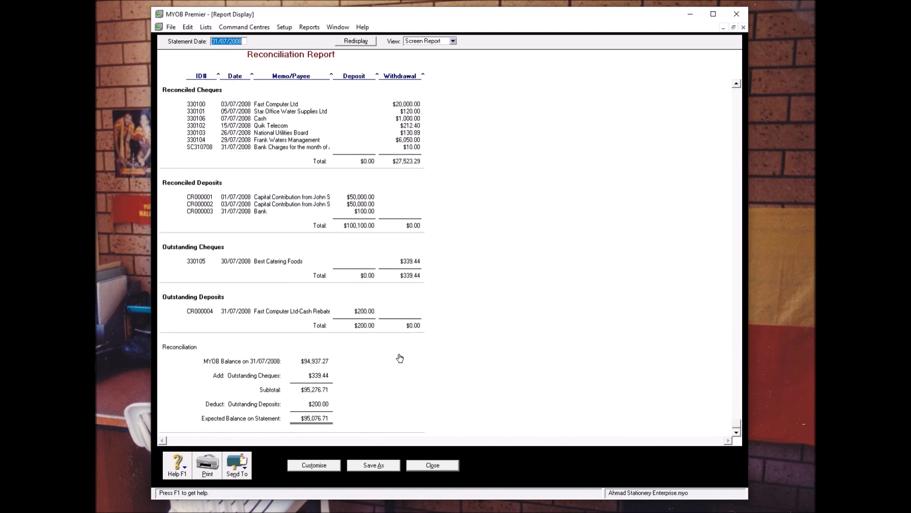
mouse_move(339, 501)
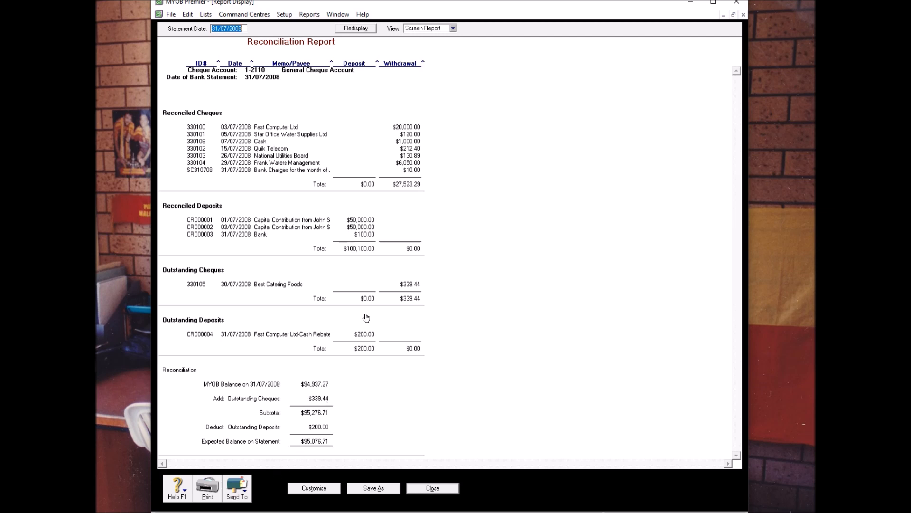
mouse_move(316, 444)
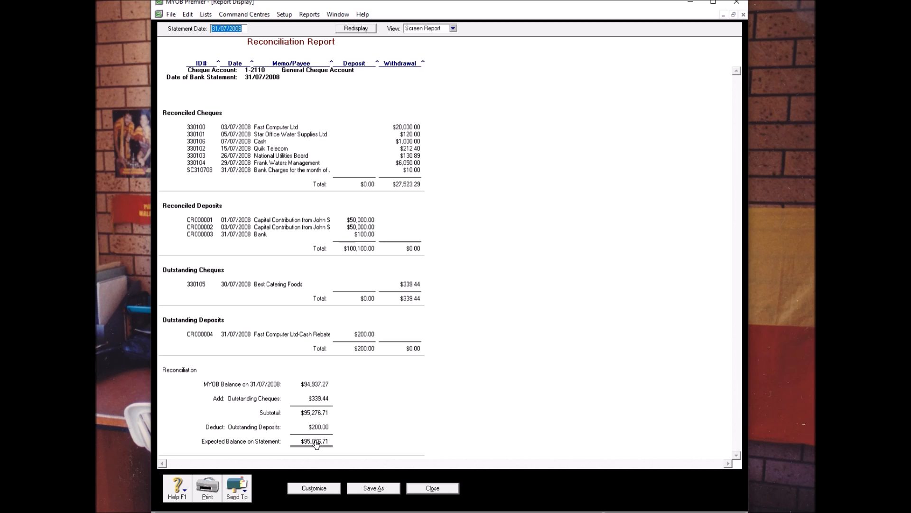
click(236, 488)
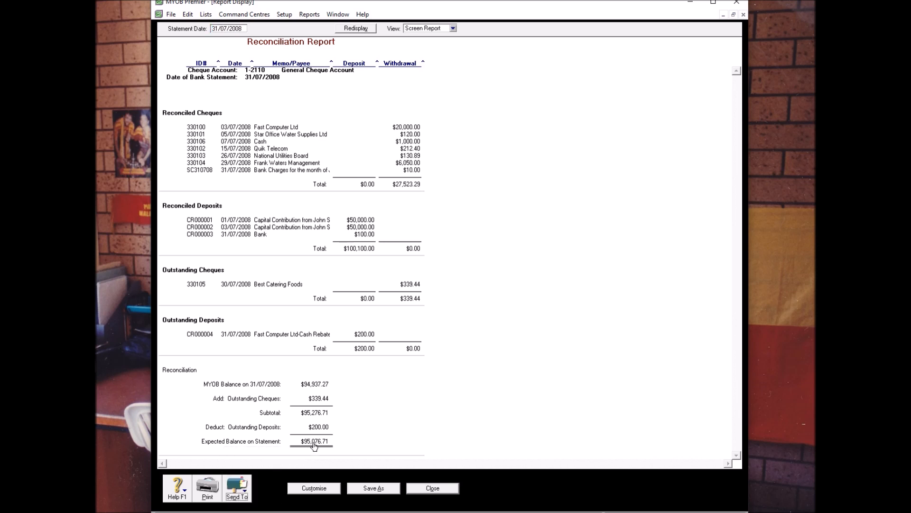
- Send the report to PDF as Reconciliation Report.pdf on USB Drive (E:)
click(236, 487)
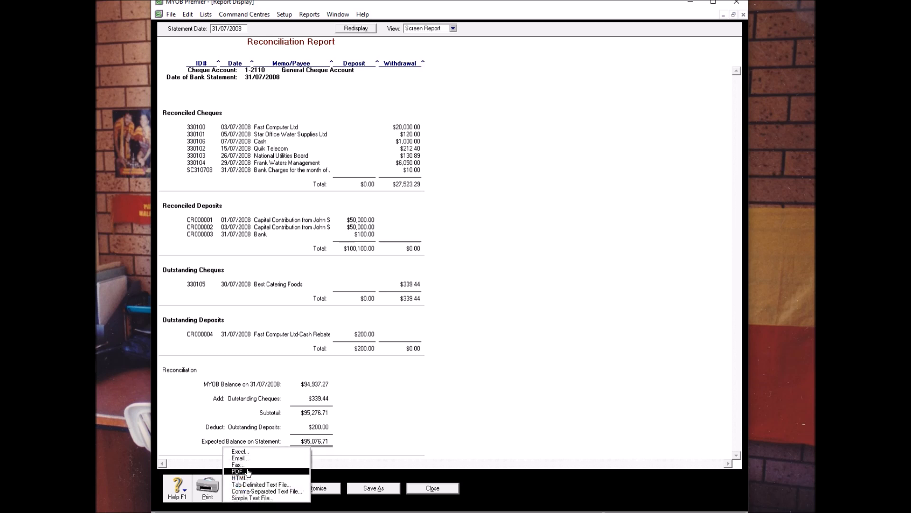
click(237, 471)
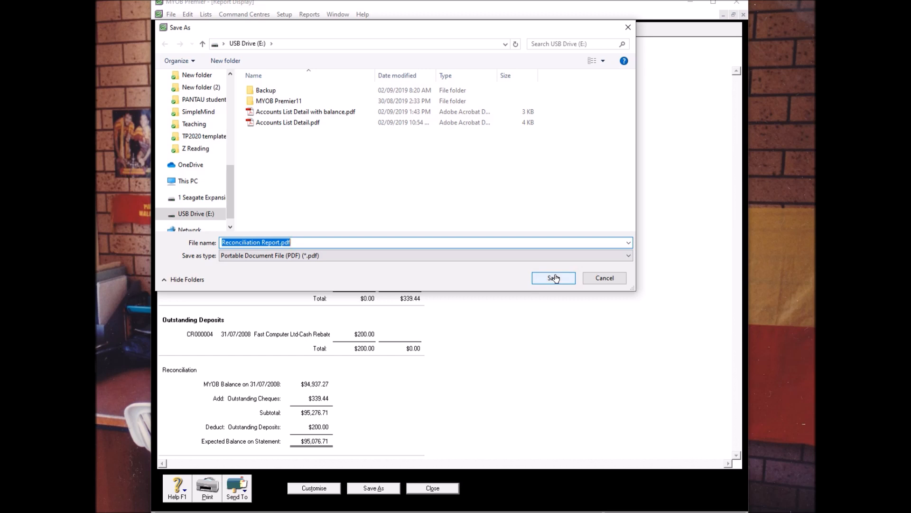
click(552, 277)
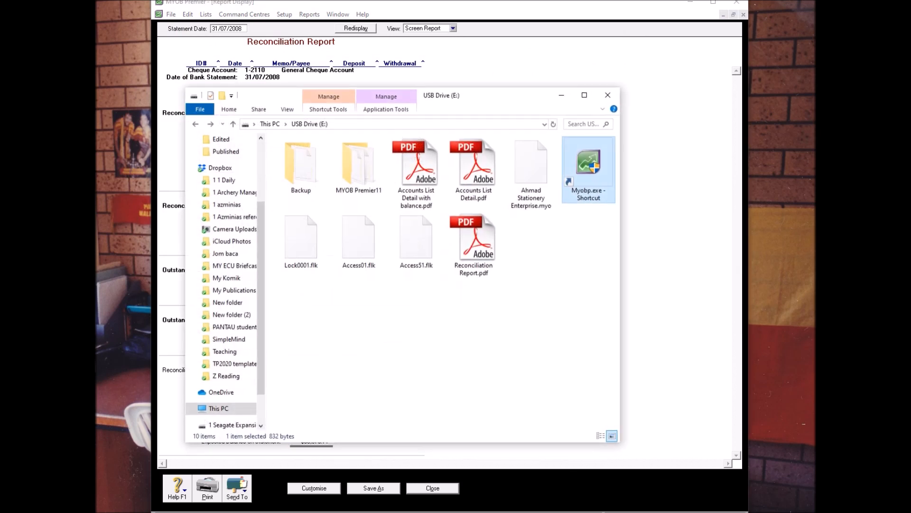
- Open Reconciliation Report.pdf from USB Drive (E:) in the PDF reader
click(473, 239)
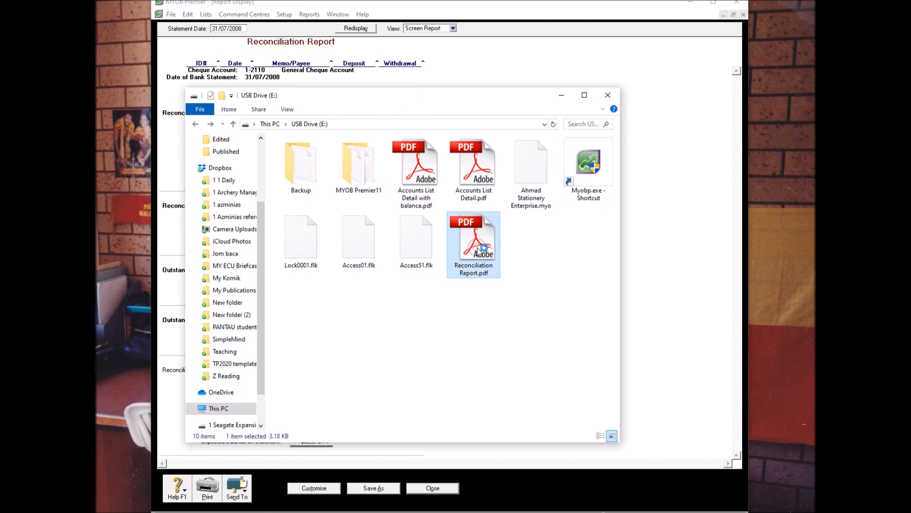
double_click(472, 238)
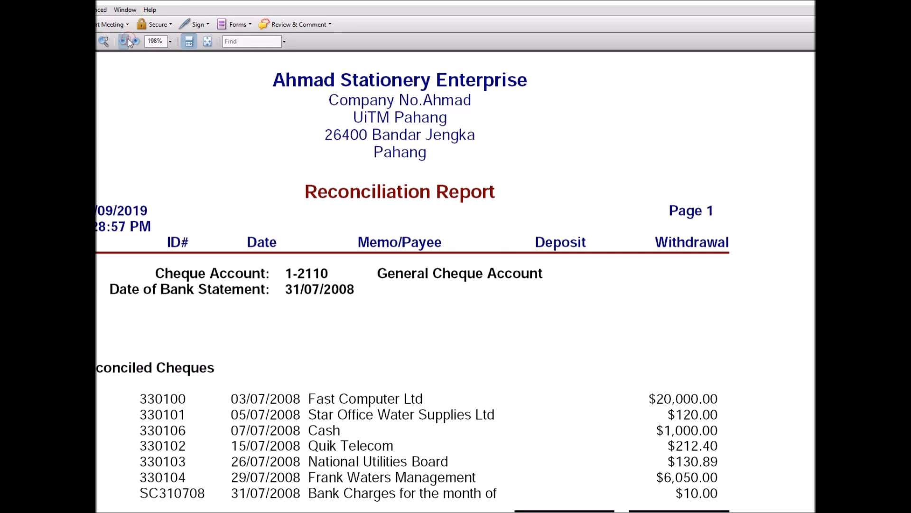
- Zoom out then set the view to 100% so the whole report page is readable
click(123, 41)
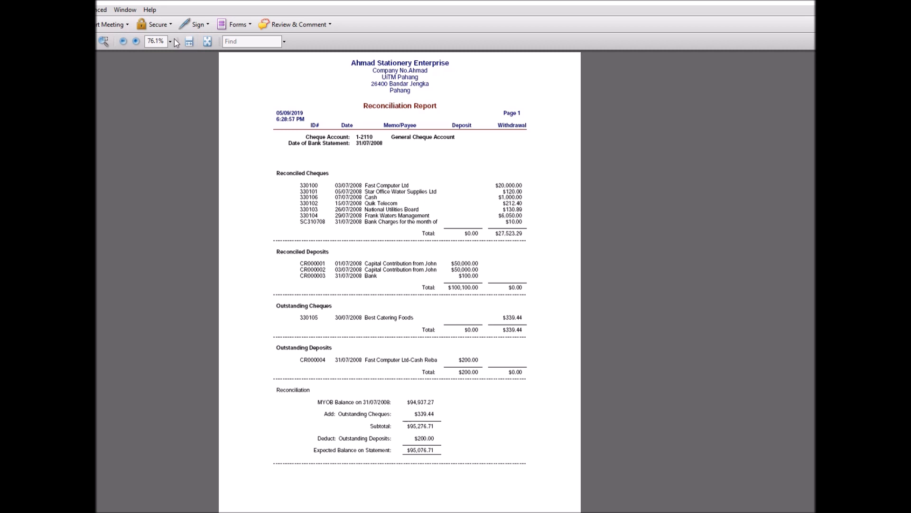
click(135, 40)
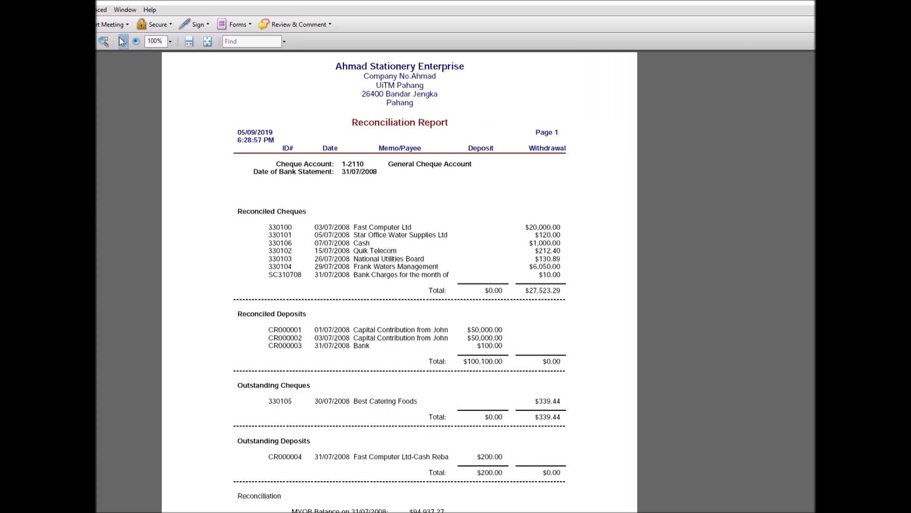